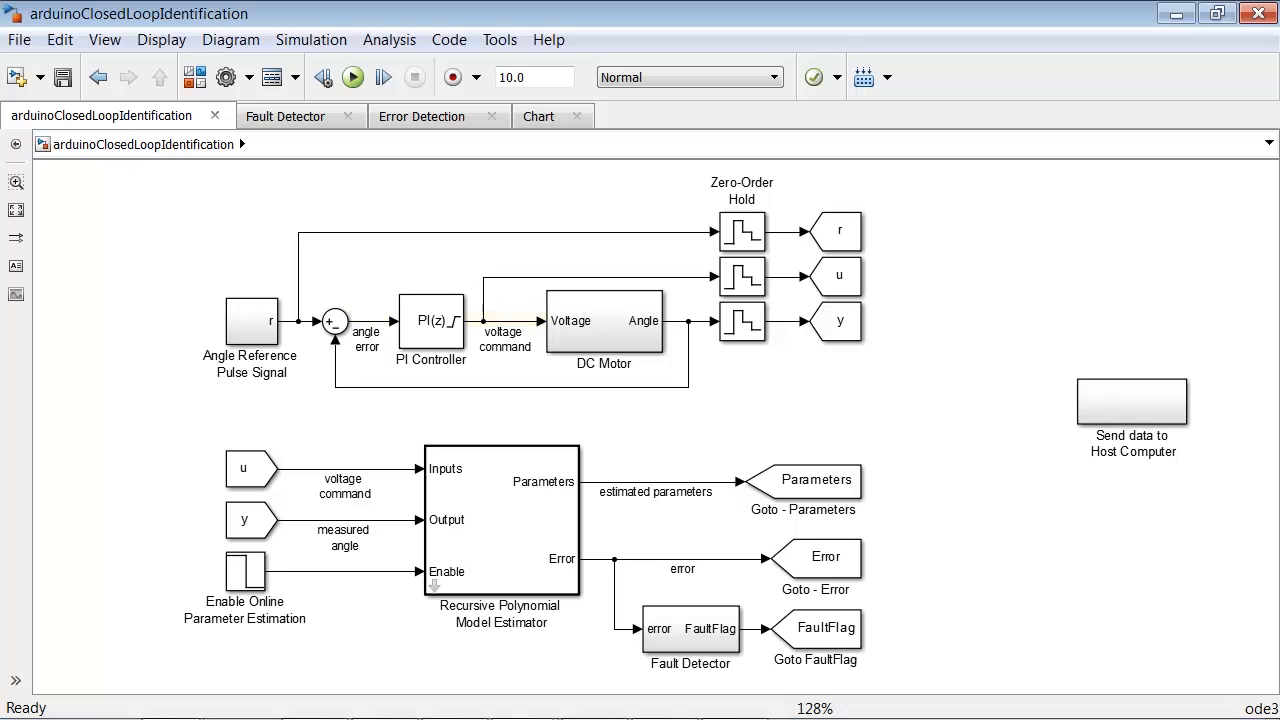
Inspect the model estimator block's parameters, algorithm and block options
click(252, 322)
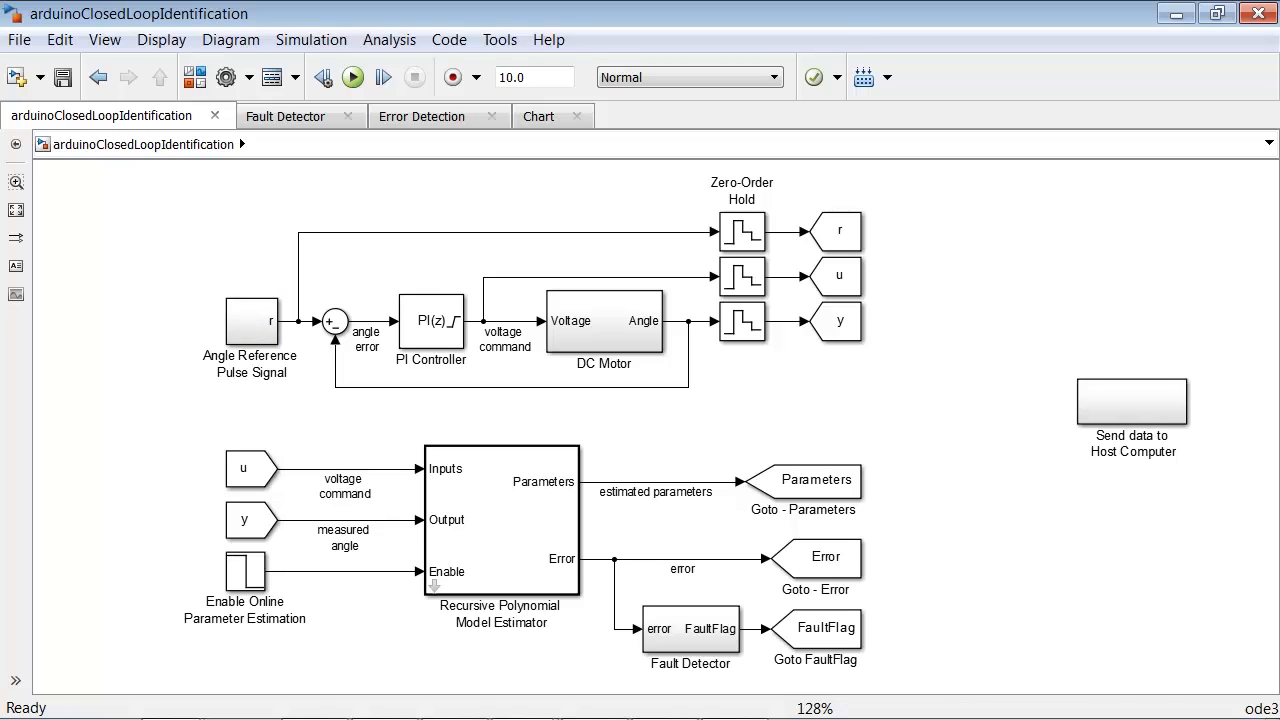
click(500, 516)
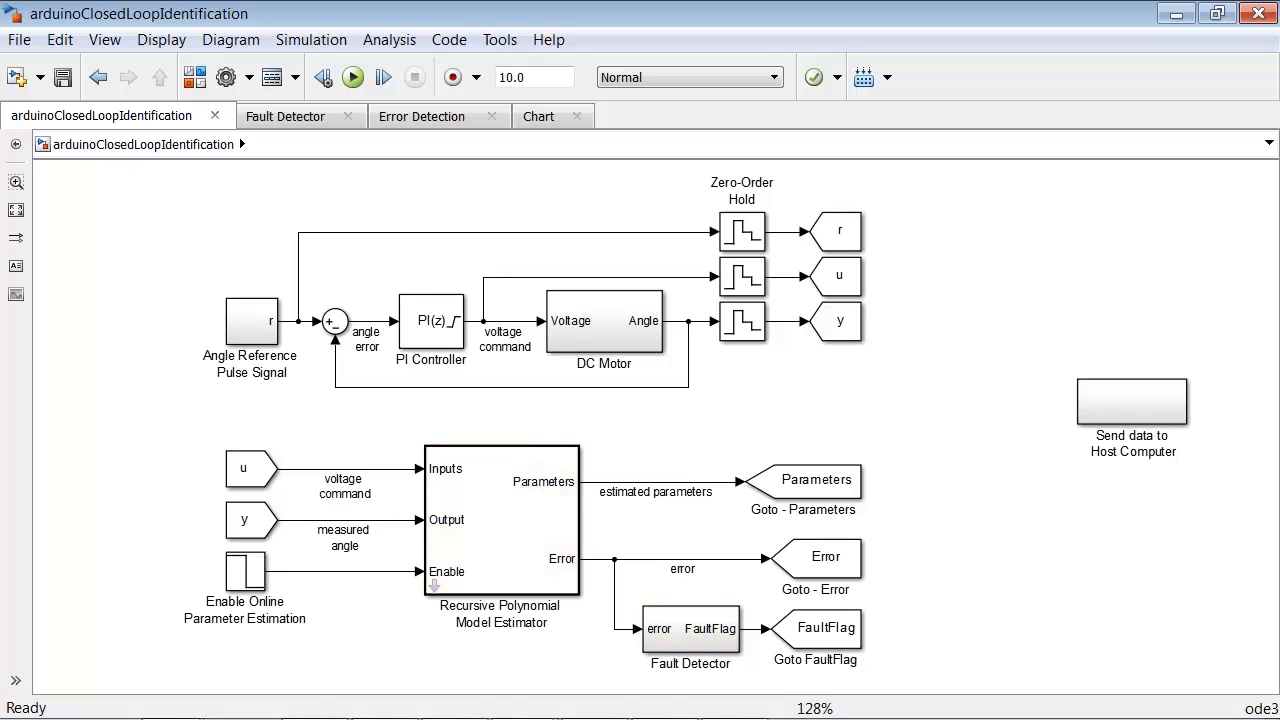
click(252, 468)
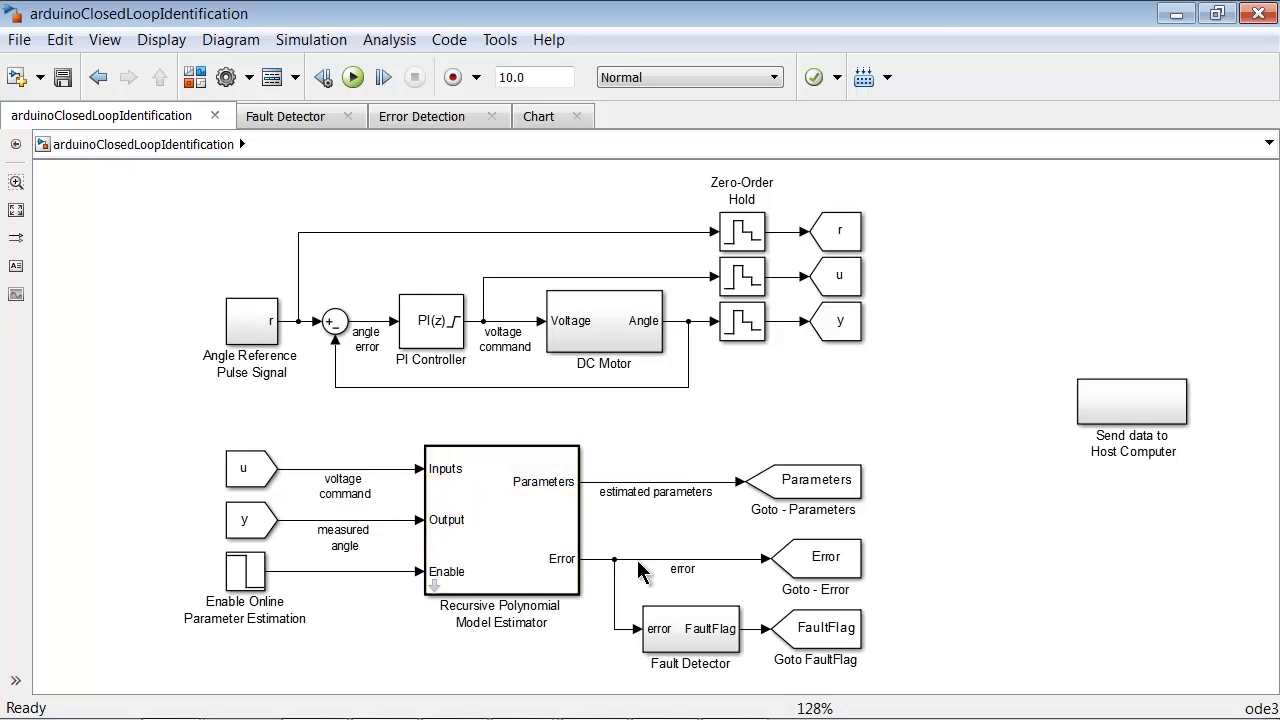
double_click(500, 520)
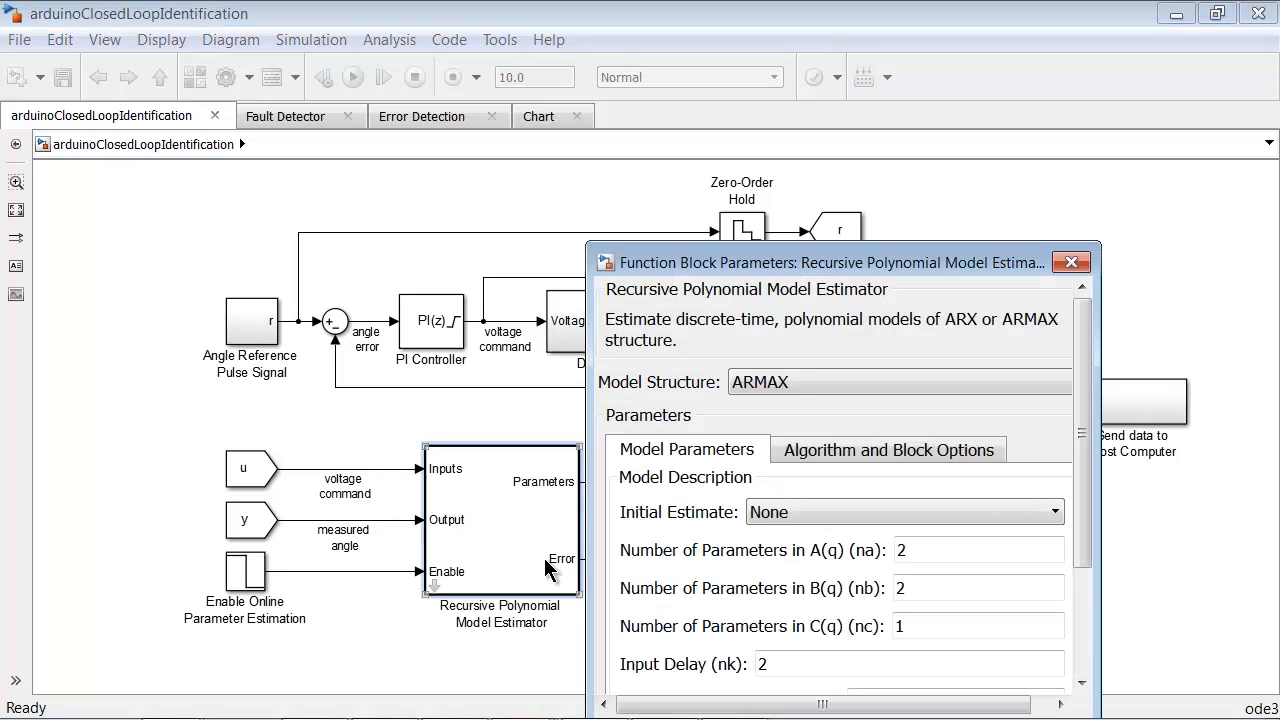
click(896, 380)
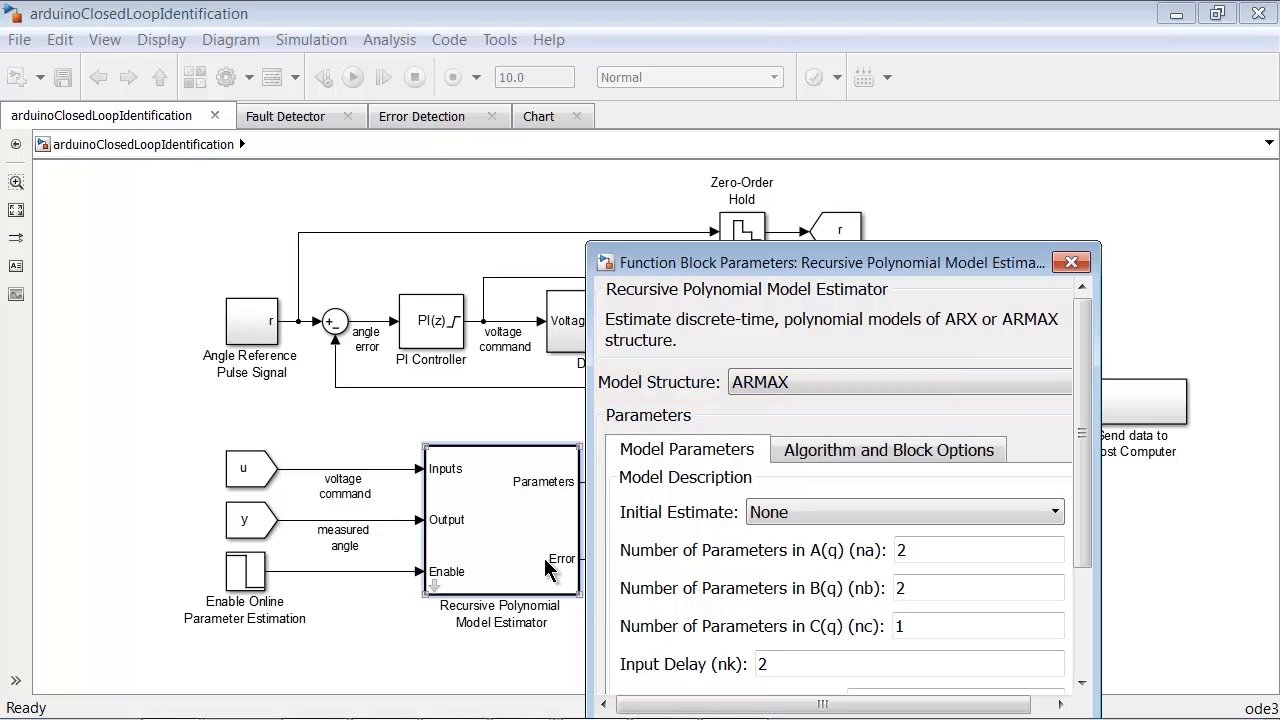
click(888, 448)
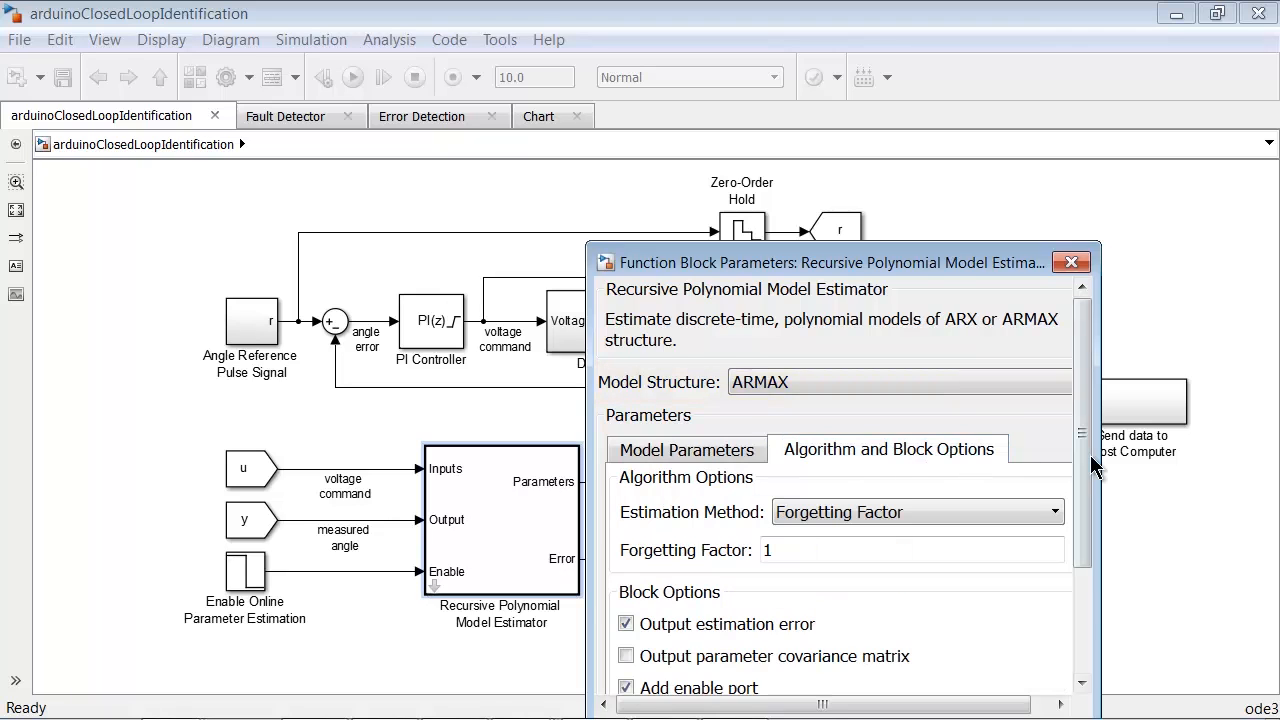
scroll(down, 3)
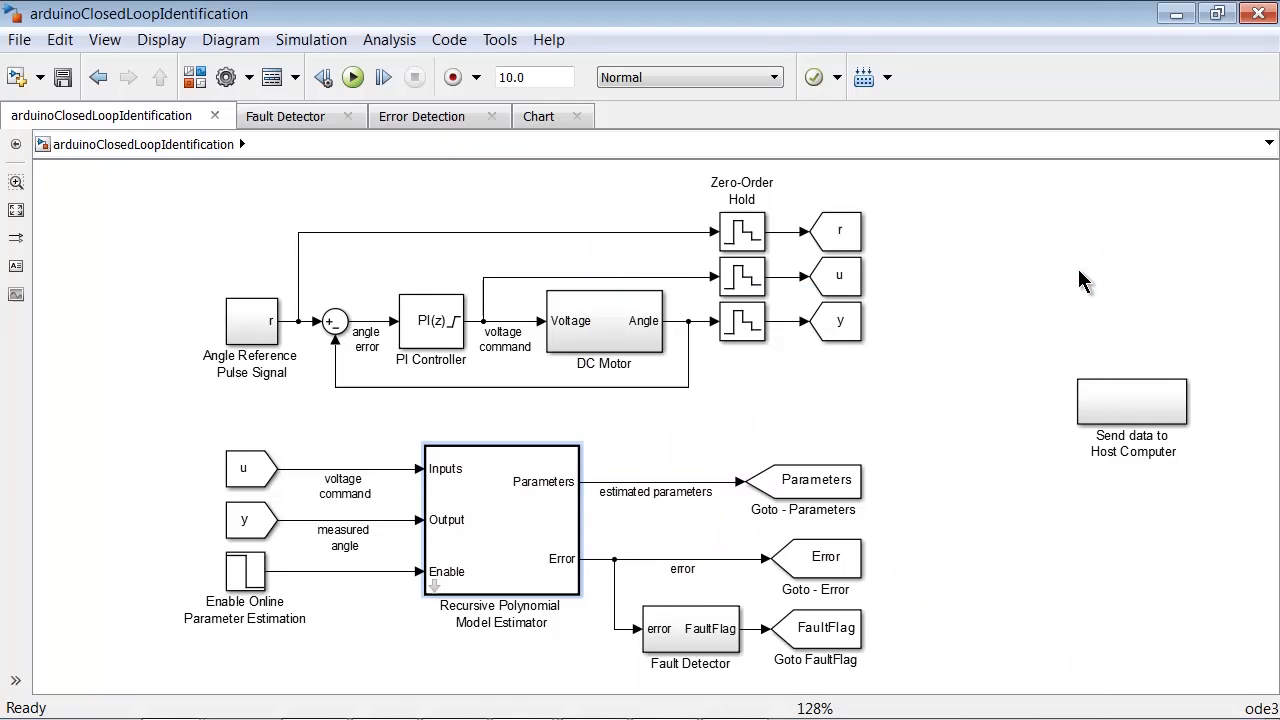
Enter the Fault Detector subsystem showing the absolute-value, lowpass-filter and error-detection chain
double_click(244, 576)
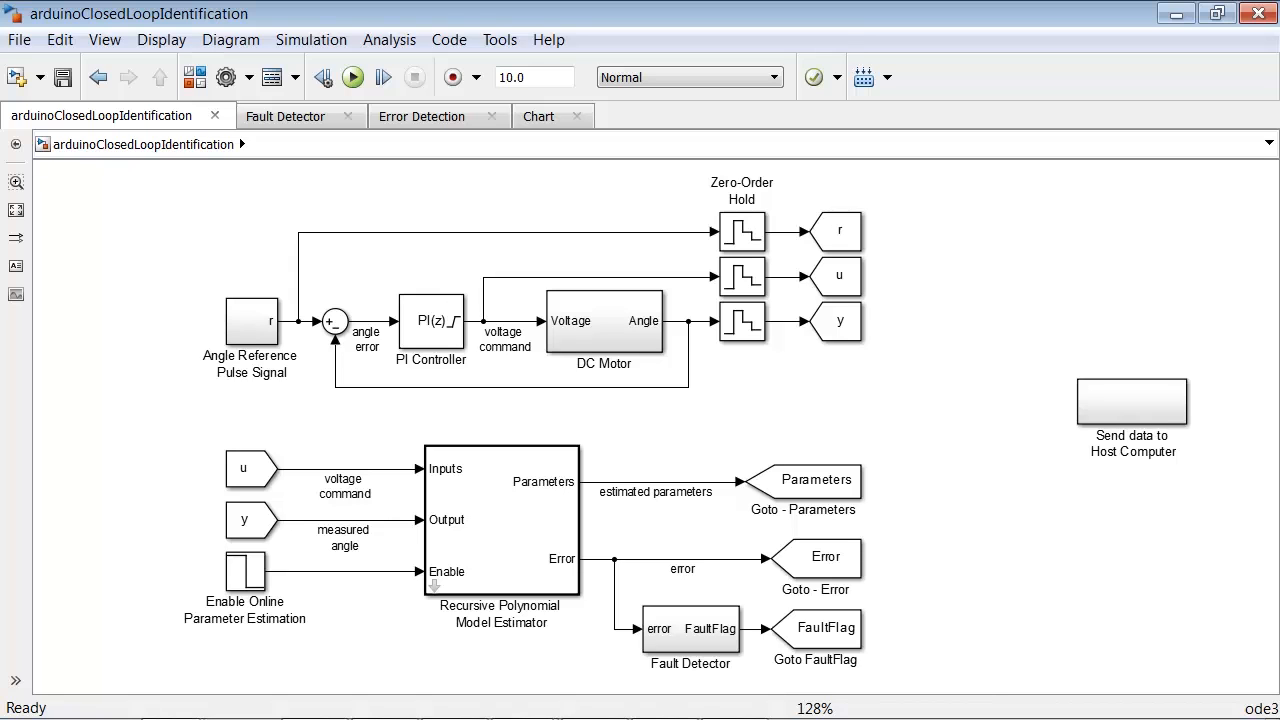
click(284, 114)
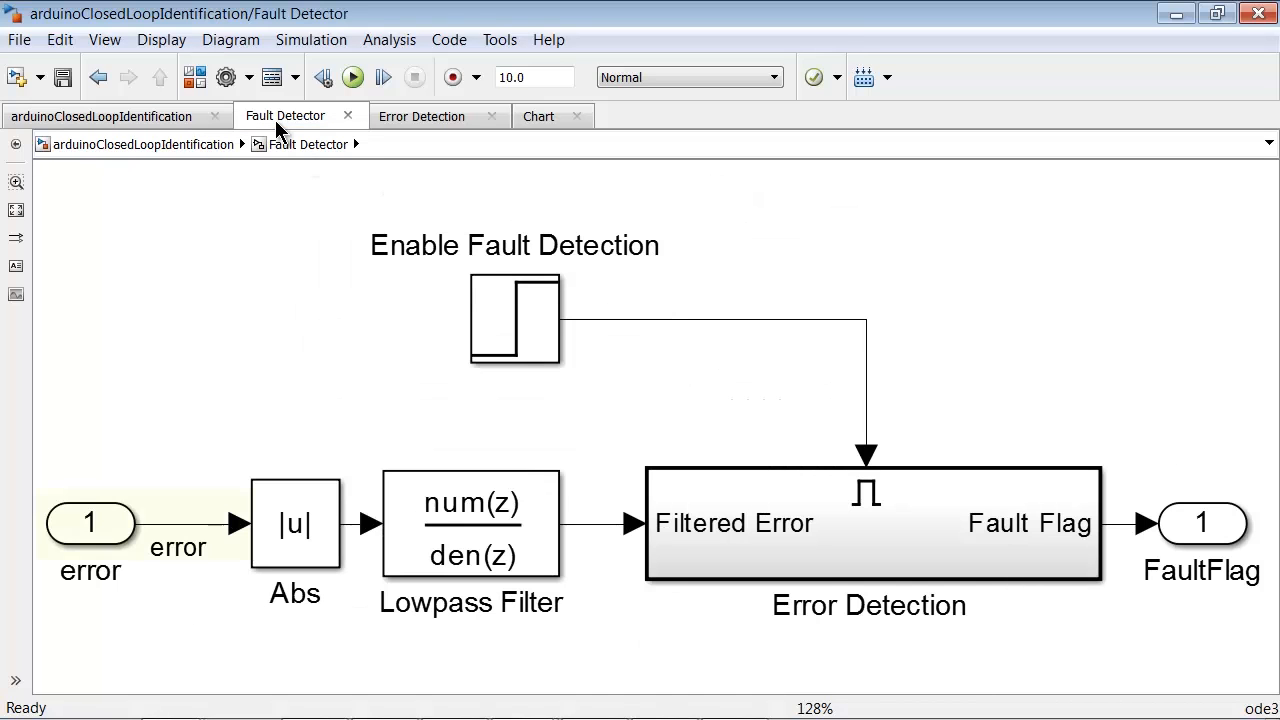
Enter Error Detection and its state chart with faultOFF/faultON switching on abs(error)
click(470, 524)
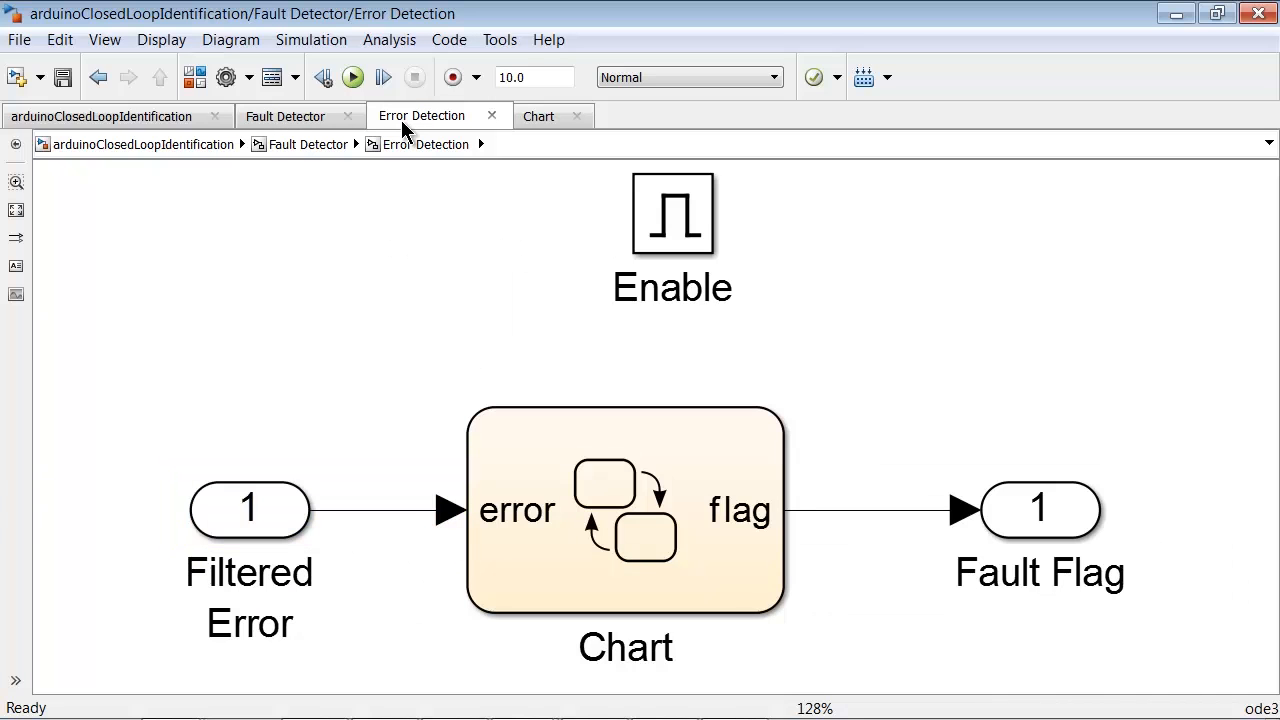
click(538, 114)
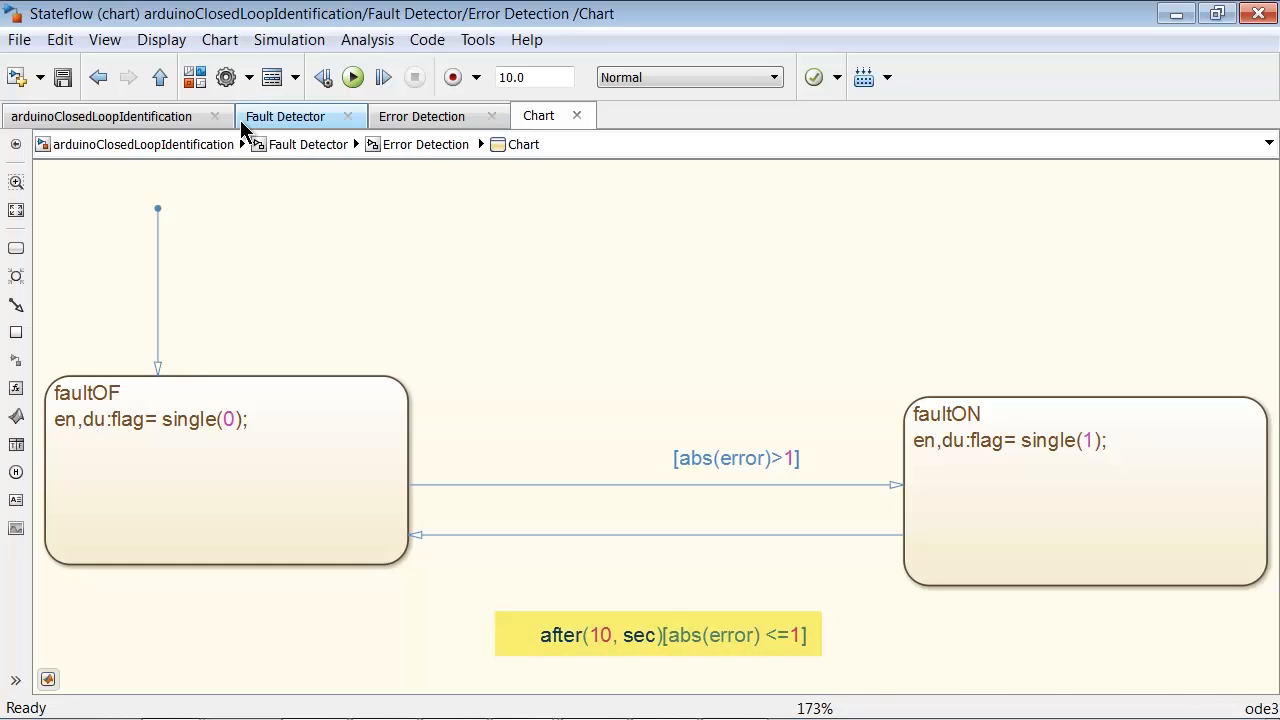
Go back to the top-level arduinoClosedLoopIdentification model
click(100, 114)
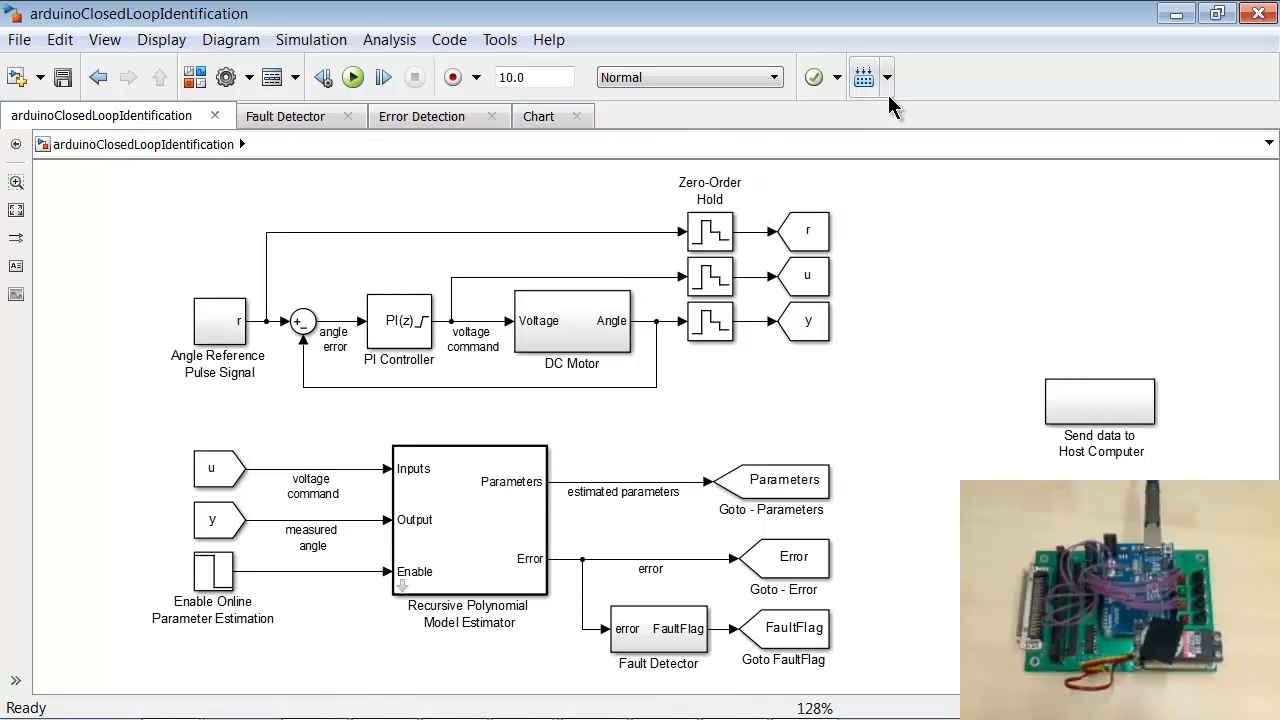
Deploy the model to the Arduino Uno so it begins building for the board
click(352, 76)
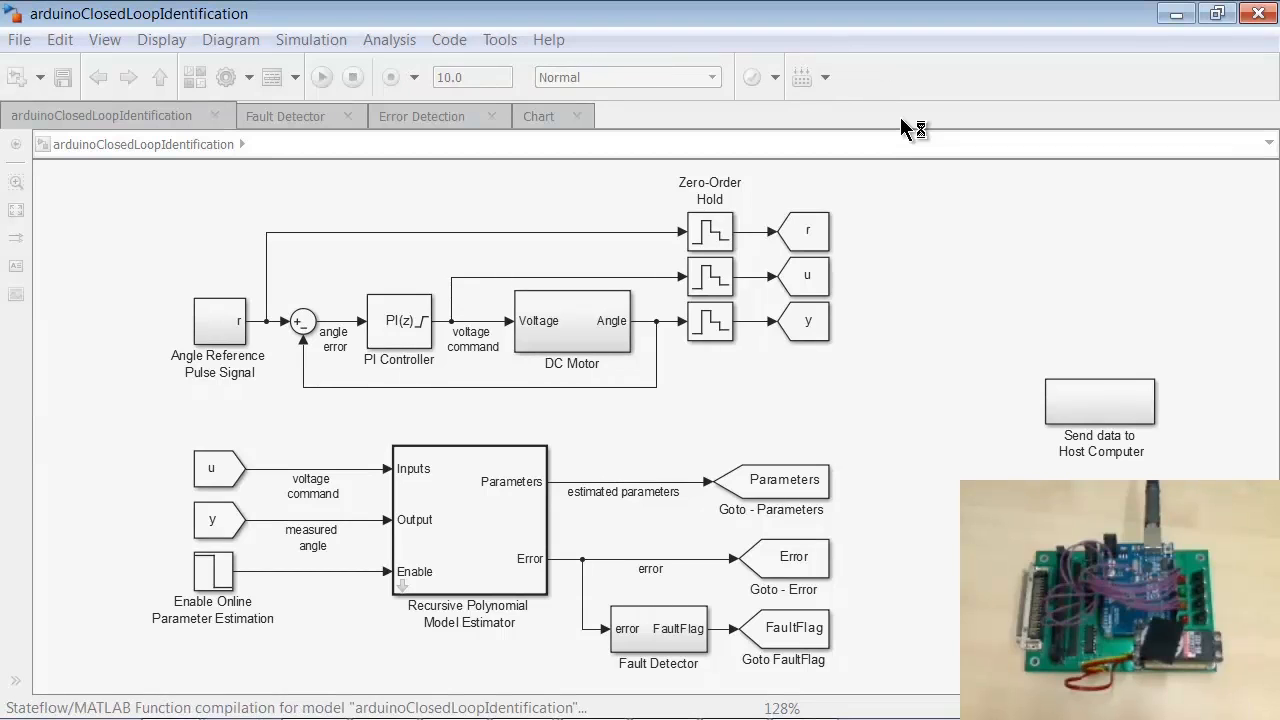
click(320, 76)
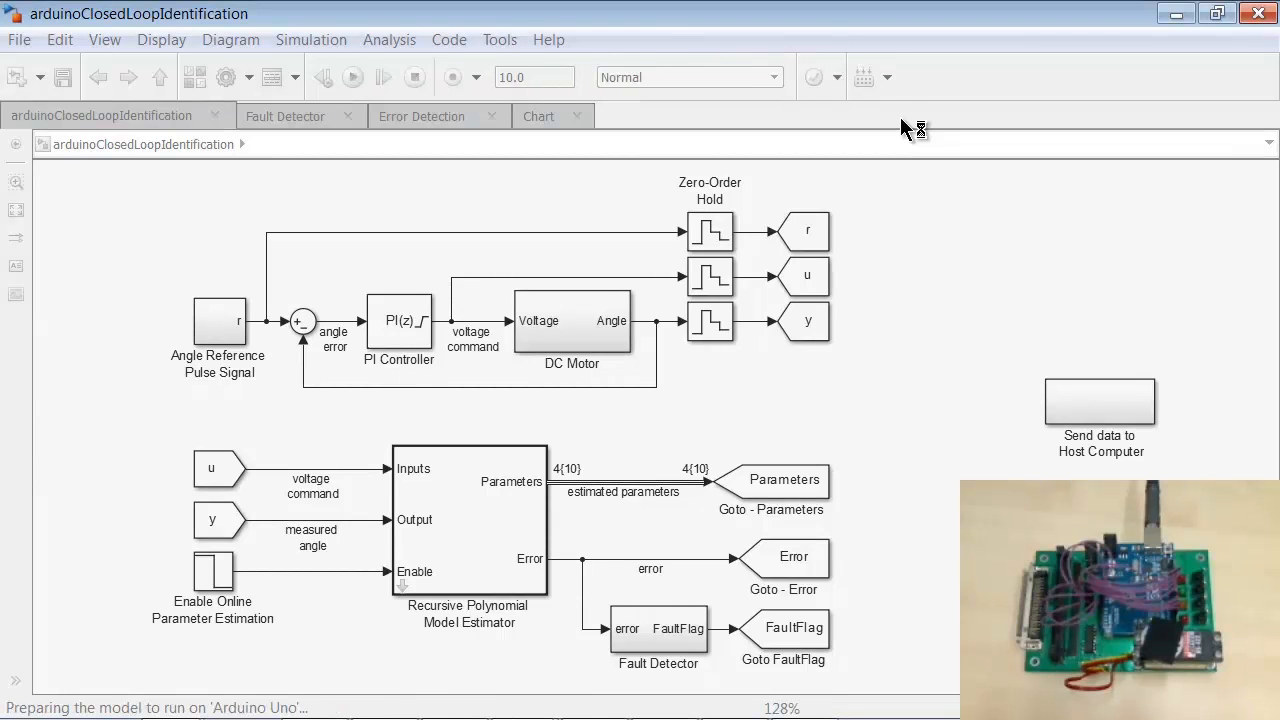